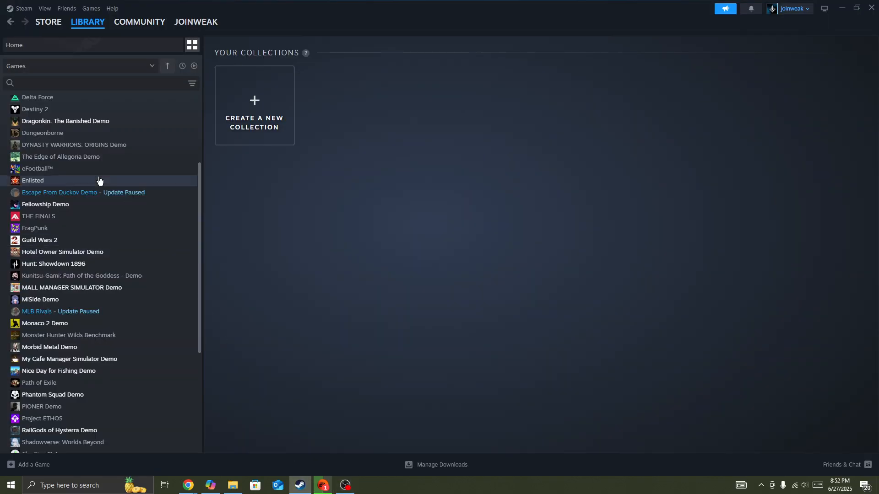
Go to the Riders Republic page in the Steam Store.
click(48, 21)
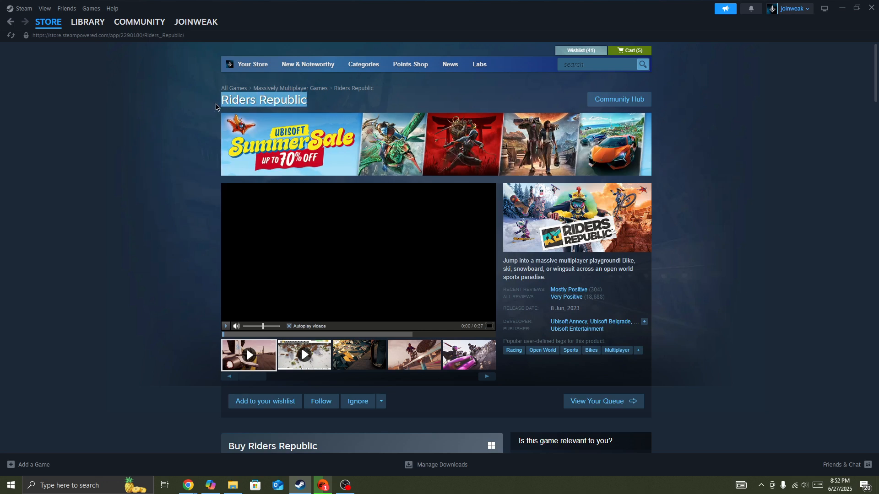
mouse_move(204, 330)
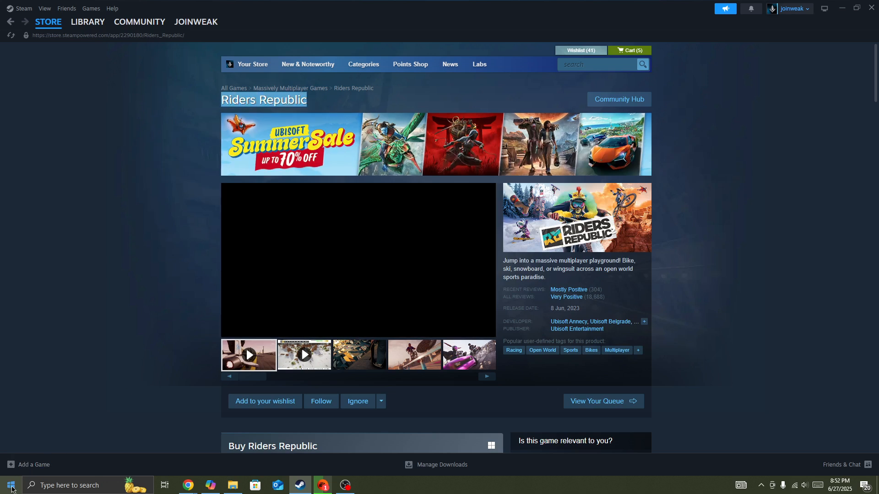
Search the Start menu for AMD Software: Adrenalin Edition.
click(10, 485)
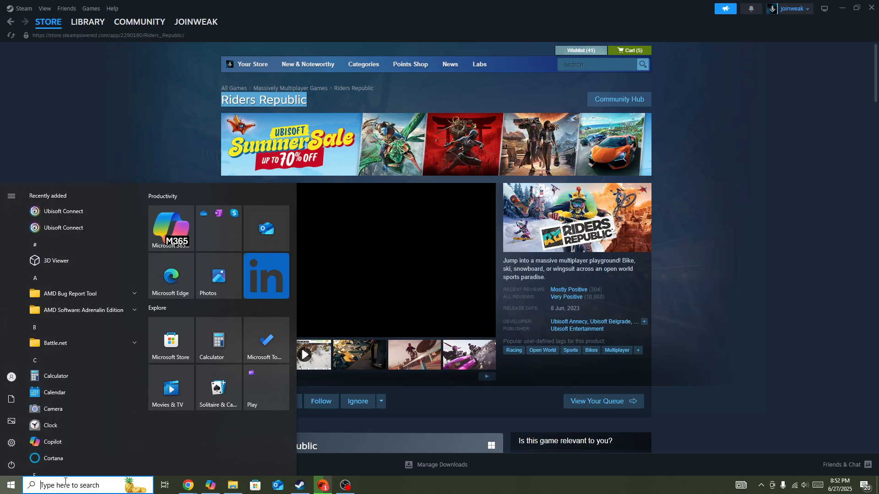
click(85, 486)
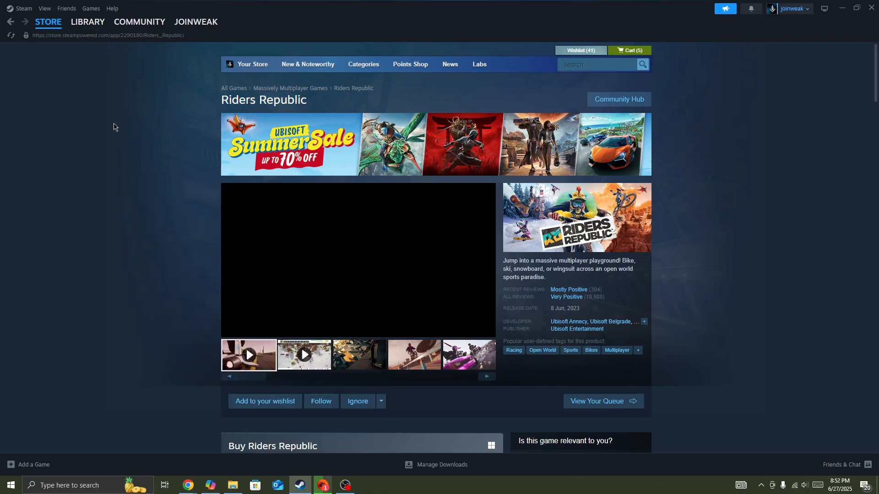
mouse_move(176, 431)
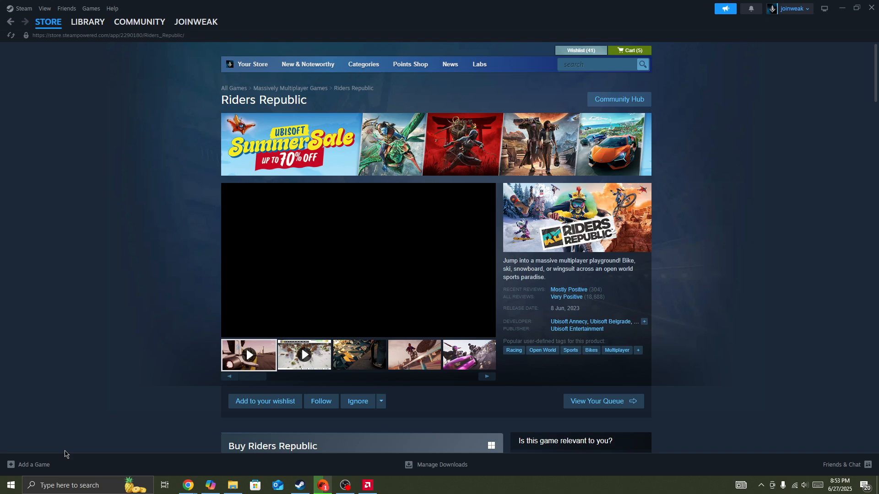
mouse_move(68, 452)
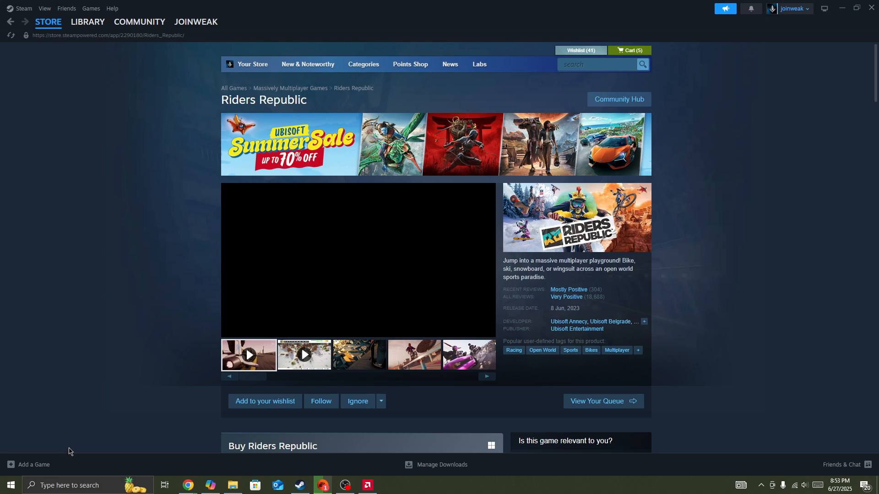
Bring up AMD Software from the taskbar to view the System page and available 25.5.1 update.
click(366, 485)
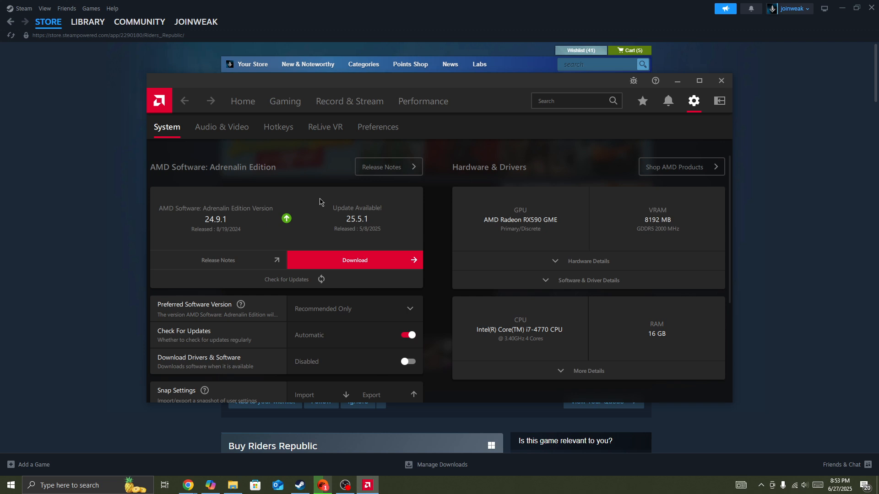
mouse_move(326, 202)
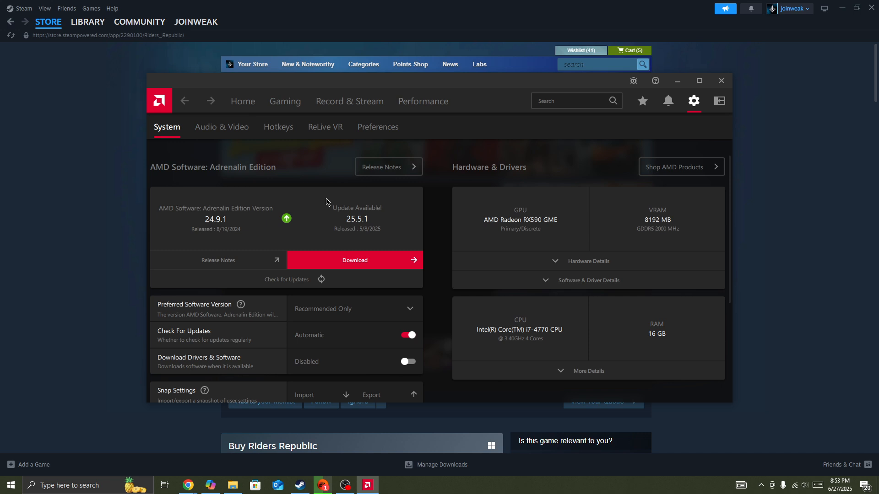
mouse_move(327, 181)
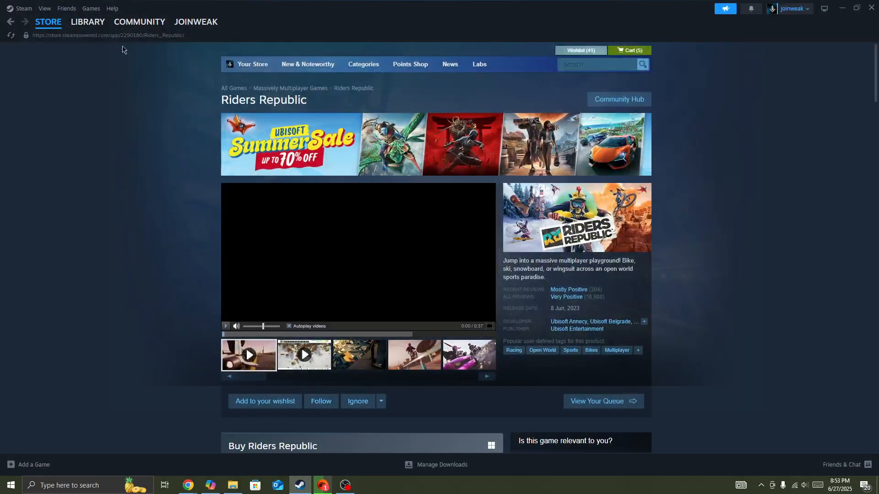
Clear the download cache from Steam Settings > Downloads.
click(23, 8)
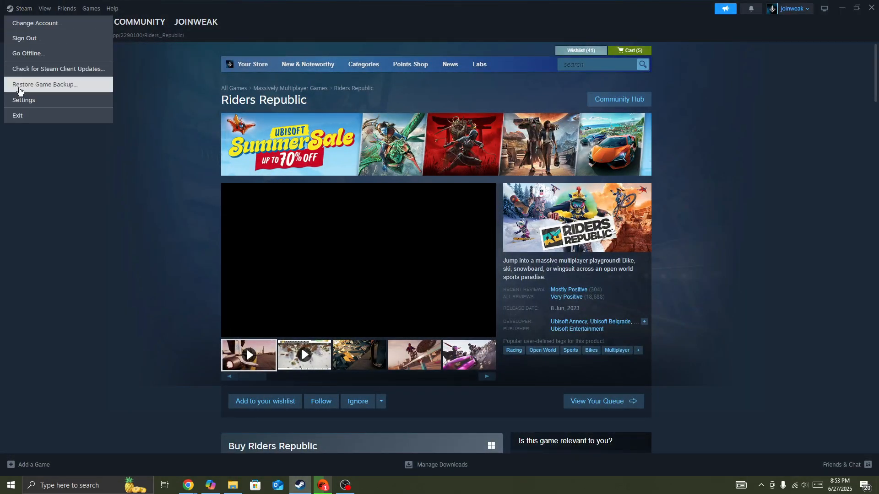
click(24, 100)
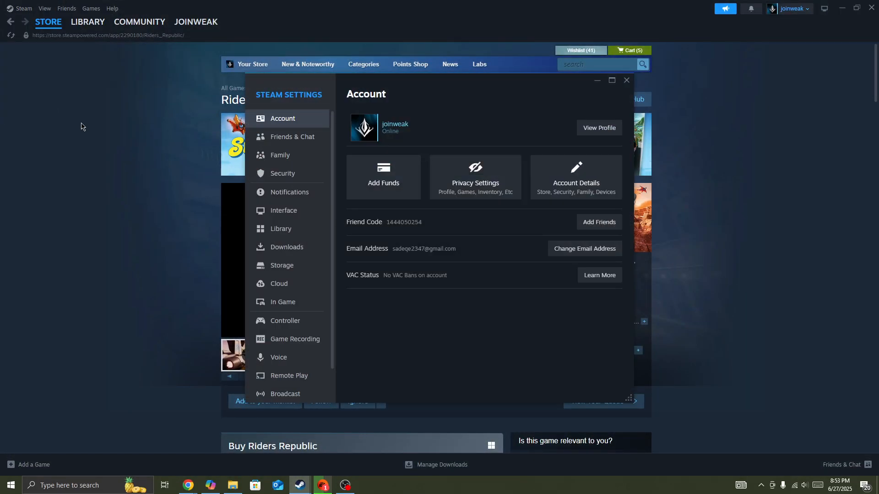
mouse_move(287, 246)
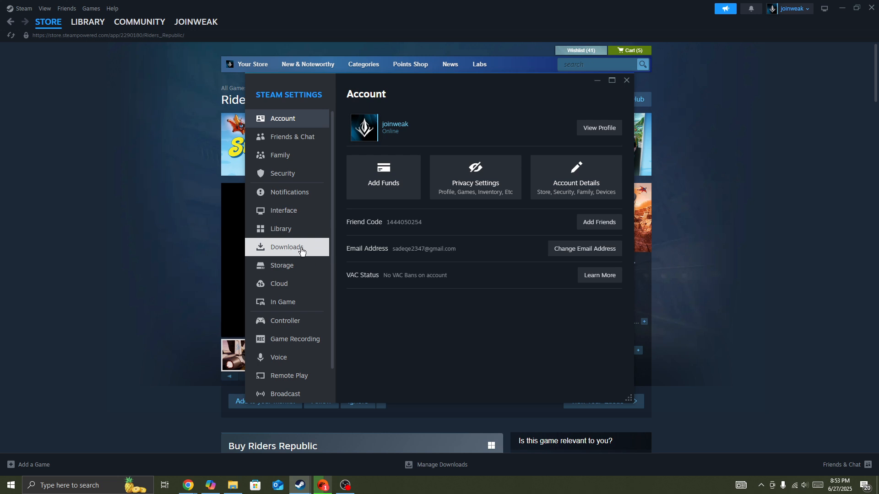
click(287, 246)
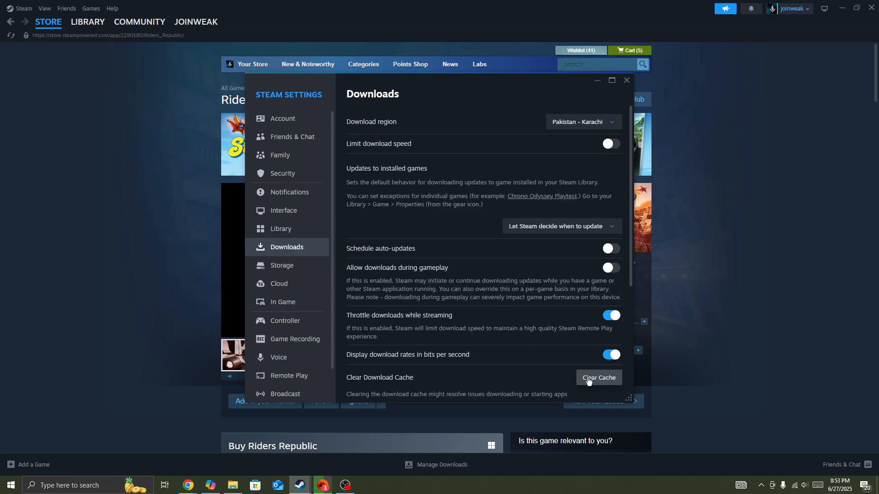
mouse_move(593, 368)
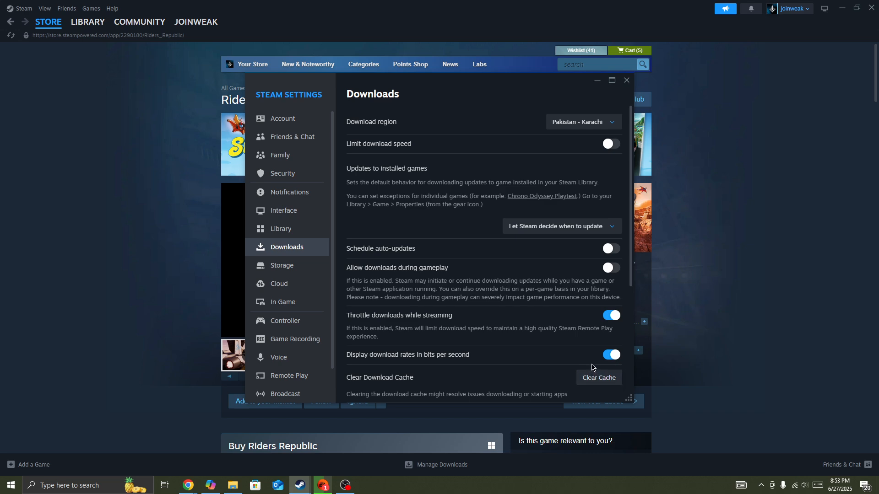
scroll(down, 3)
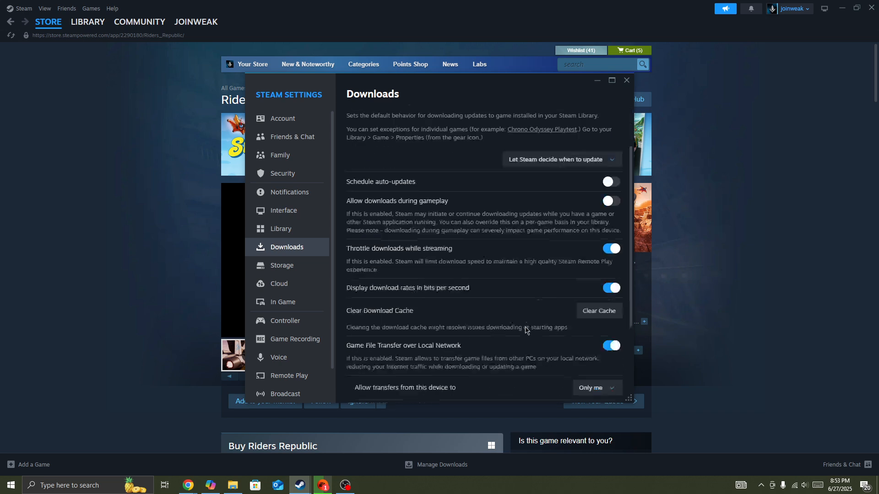
click(626, 81)
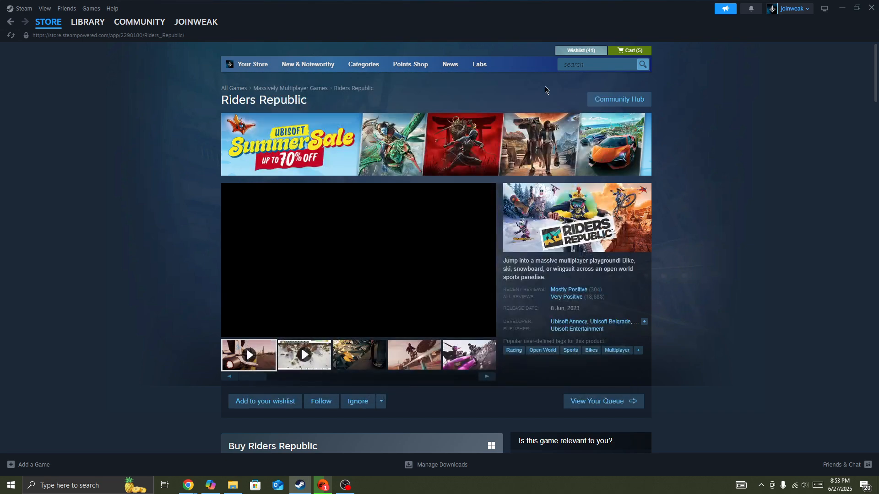
click(49, 21)
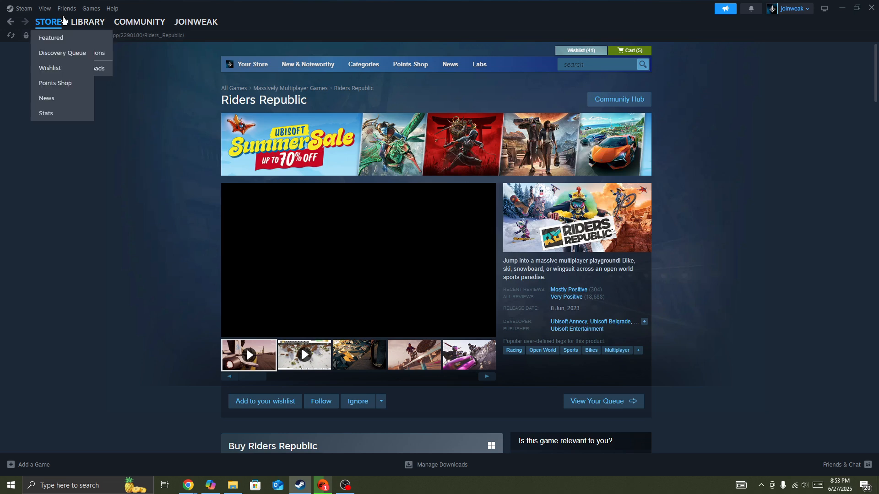
click(88, 21)
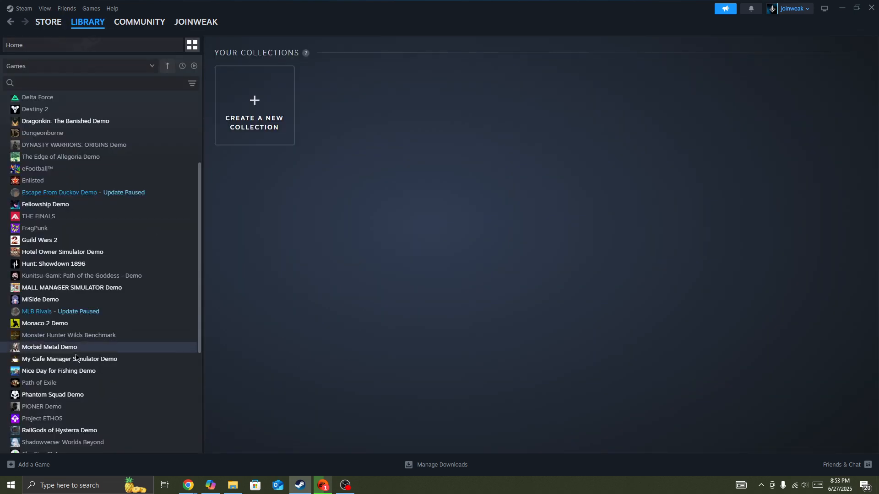
right_click(60, 311)
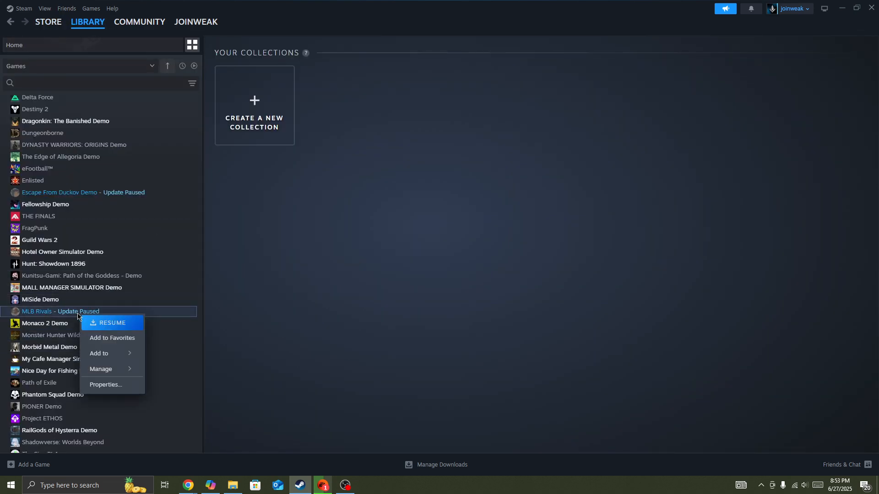
click(105, 384)
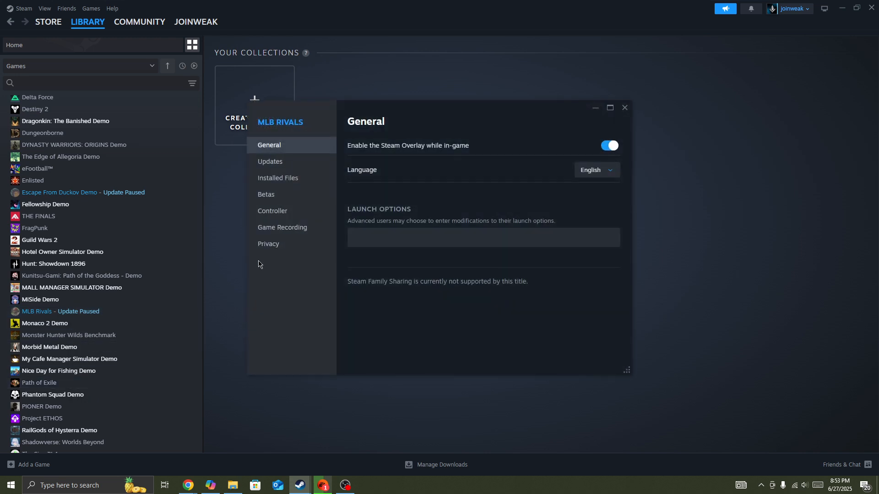
click(276, 177)
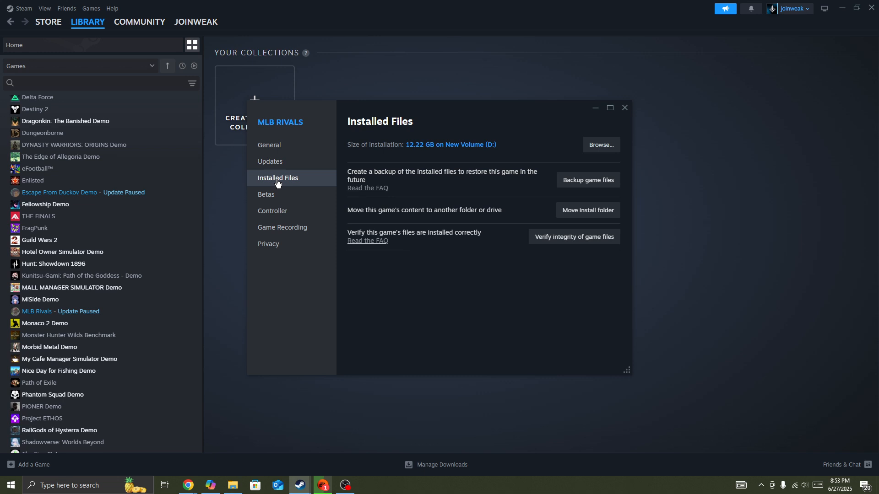
click(624, 108)
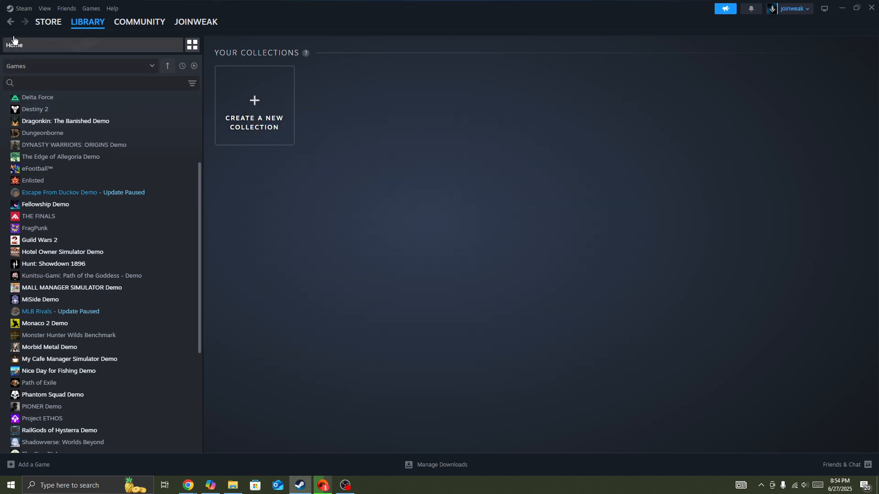
click(48, 22)
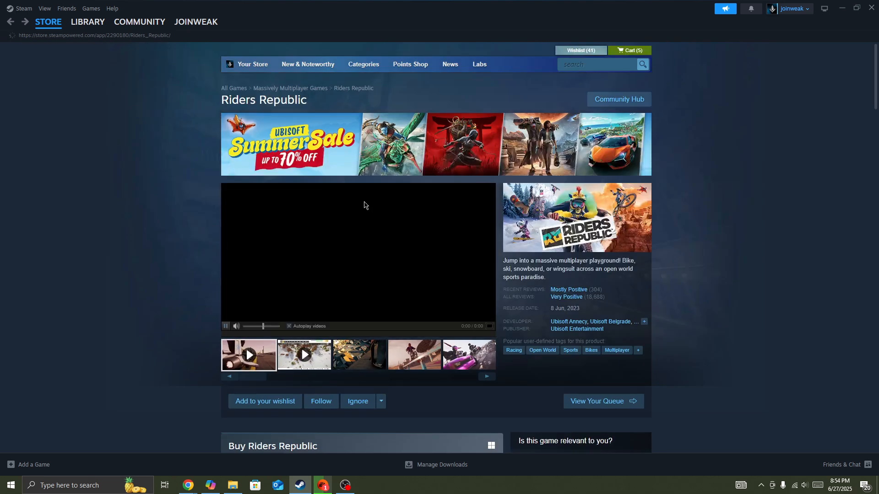
click(225, 326)
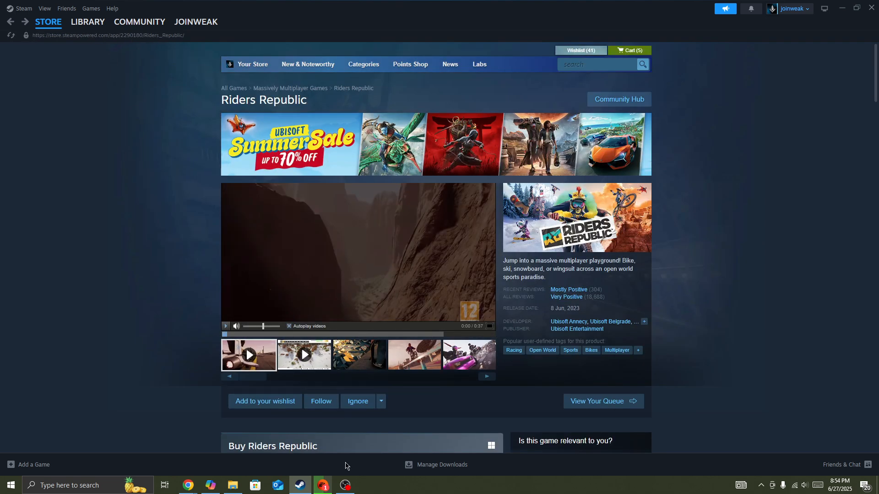